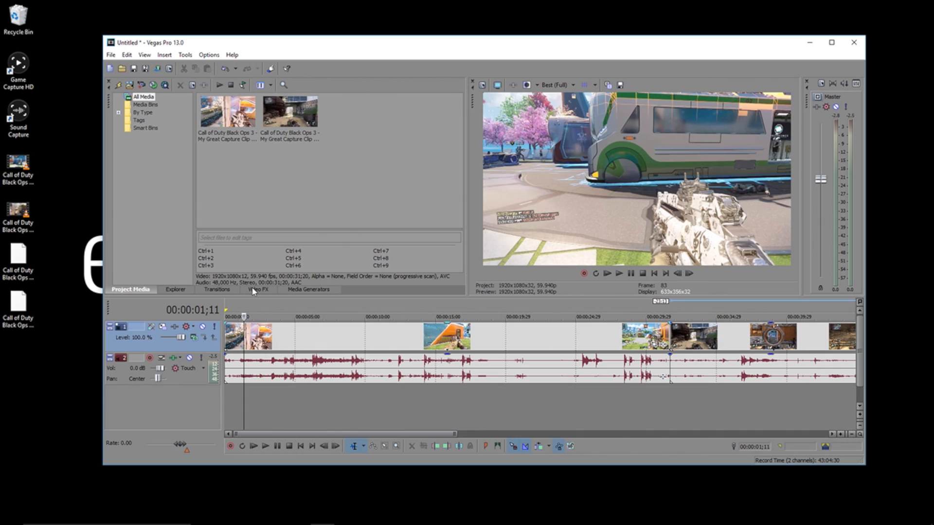
Select Film Effects in the Video FX list to show its presets
{"action": "left_click", "coordinate": [258, 290]}
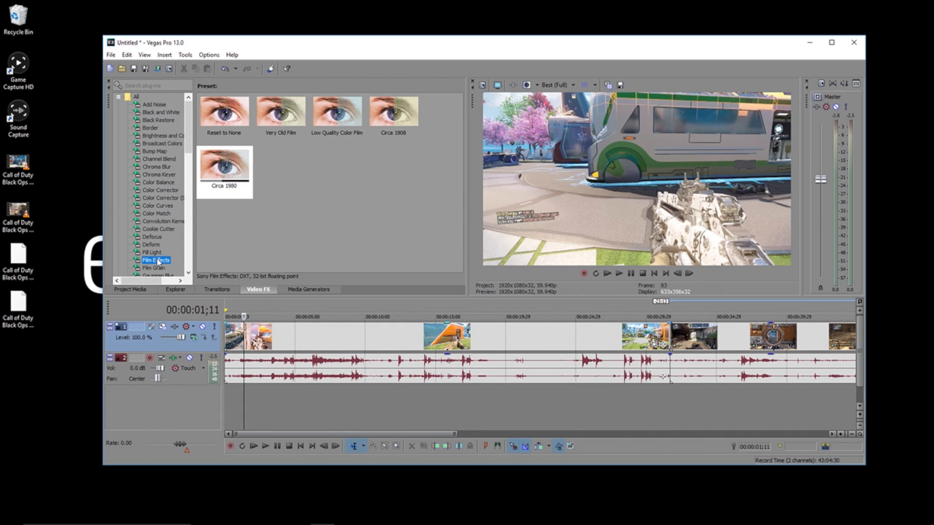
Open the first clip's Film Effects settings and disable dust particles
{"action": "double_click", "coordinate": [223, 164]}
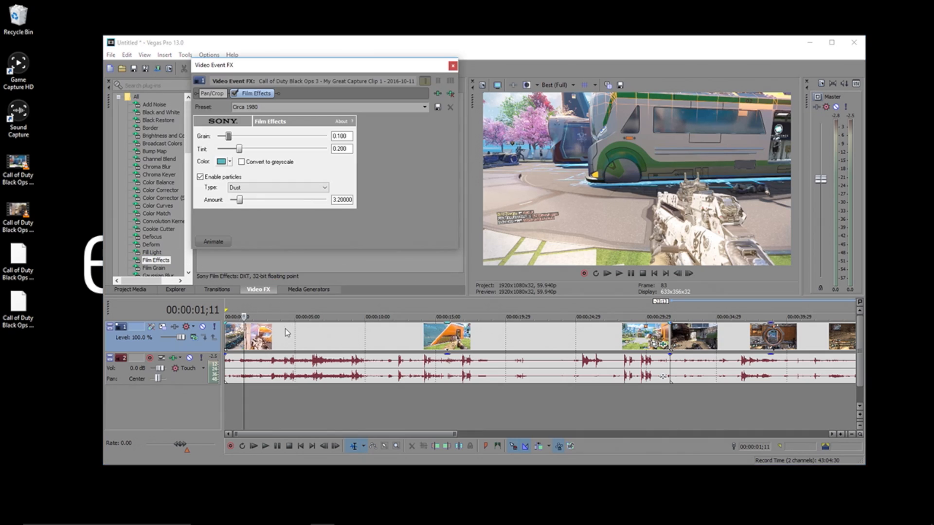
{"action": "left_click", "coordinate": [200, 176]}
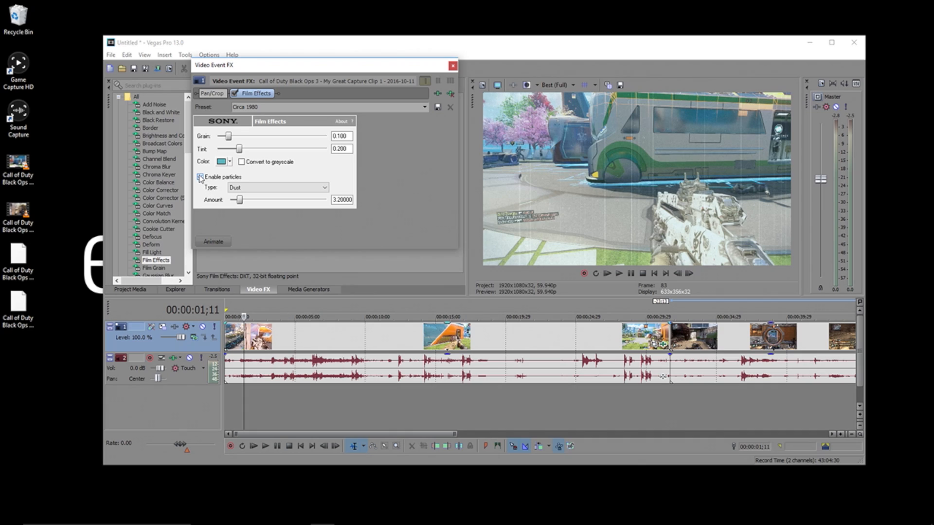
{"action": "left_click", "coordinate": [201, 177]}
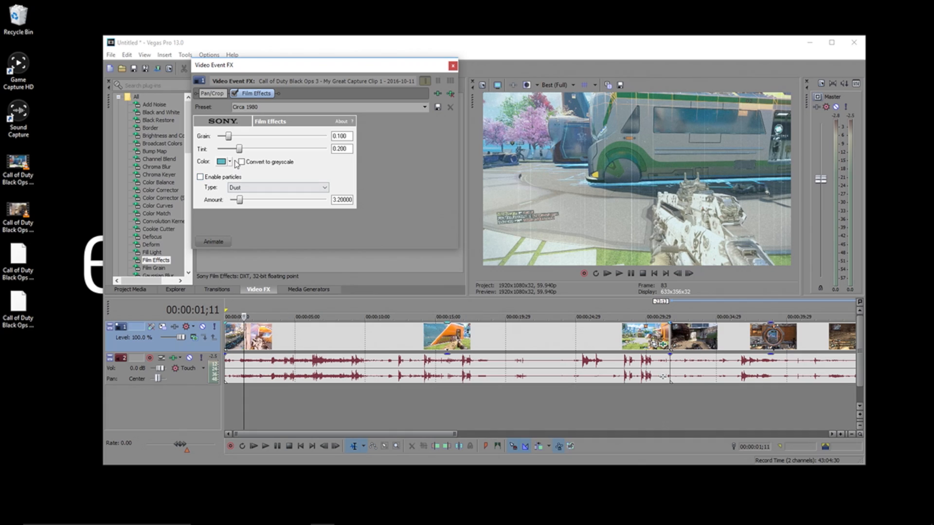
Set the tint to 0.272 and name the preset 'Awesome Preset'
{"action": "left_click_drag", "start_coordinate": [240, 148], "coordinate": [250, 148]}
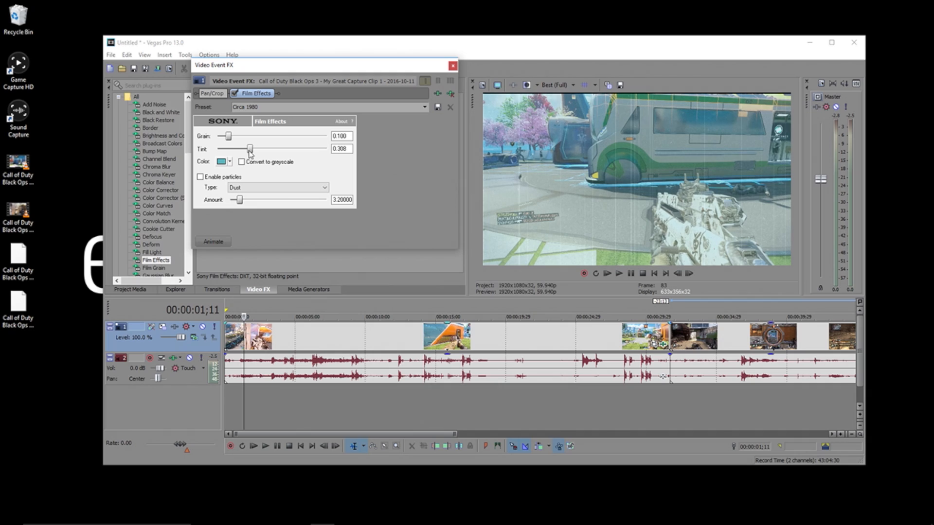
{"action": "left_click_drag", "start_coordinate": [249, 149], "coordinate": [246, 149]}
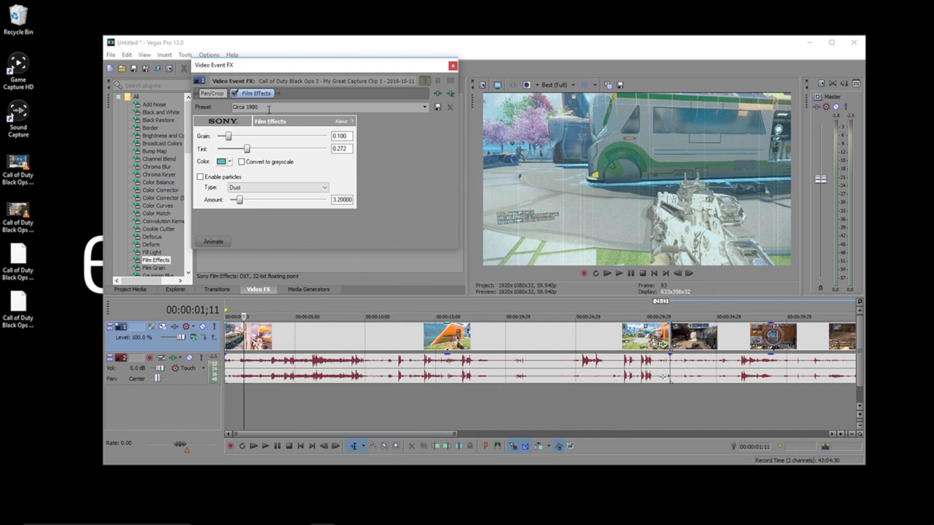
{"action": "type", "text": "Awesome Preset"}
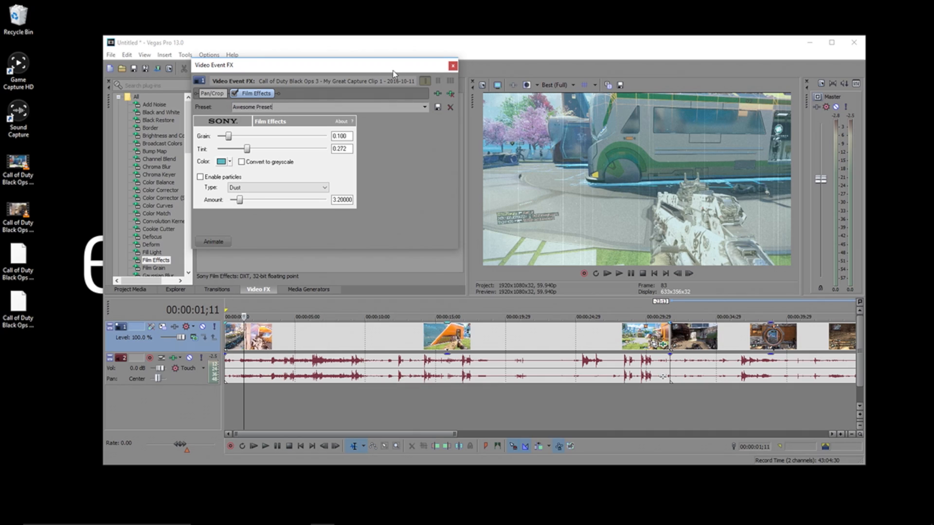
Apply Film Effects to the second clip and choose 'Awesome Preset' from the dropdown
{"action": "left_click", "coordinate": [452, 66]}
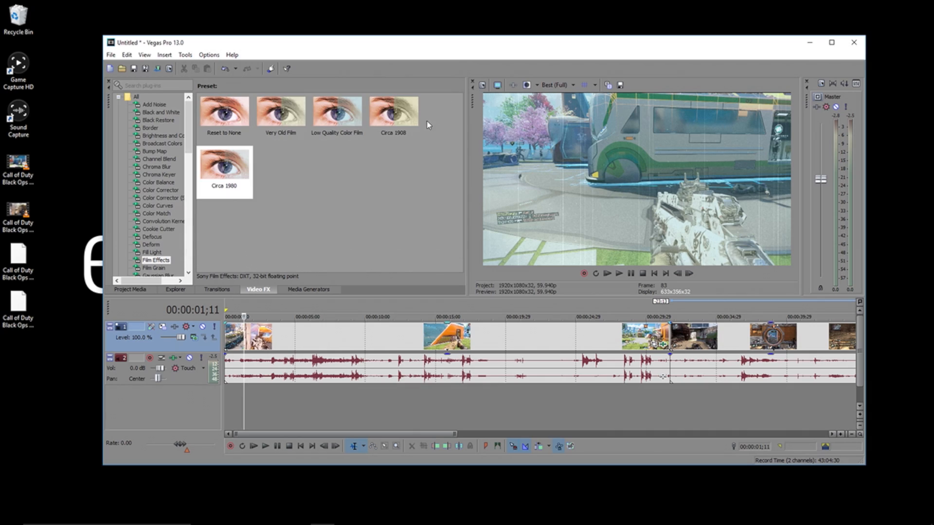
{"action": "left_click", "coordinate": [224, 164]}
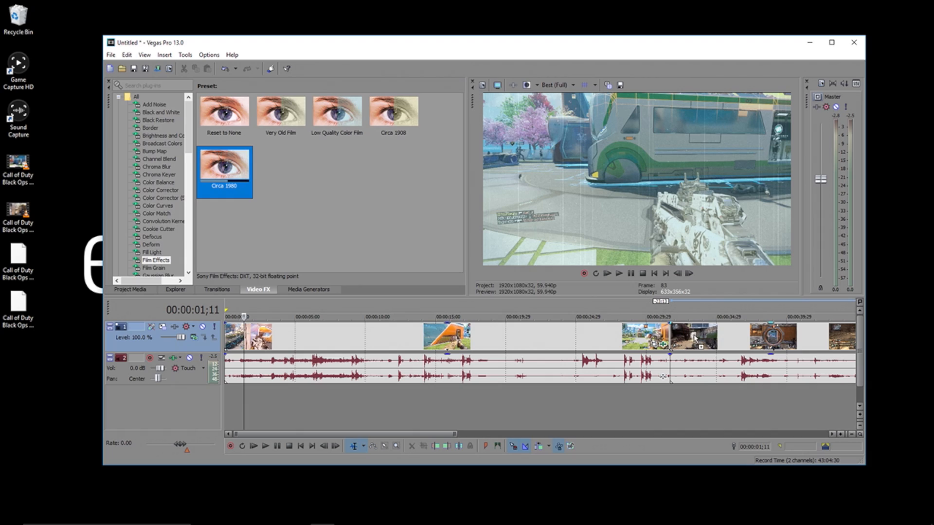
{"action": "left_click", "coordinate": [424, 106]}
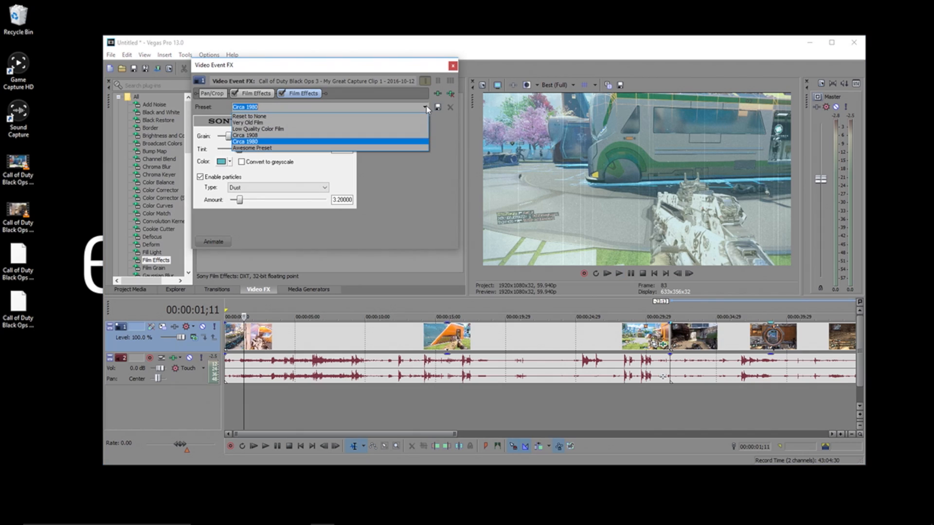
{"action": "left_click", "coordinate": [251, 149]}
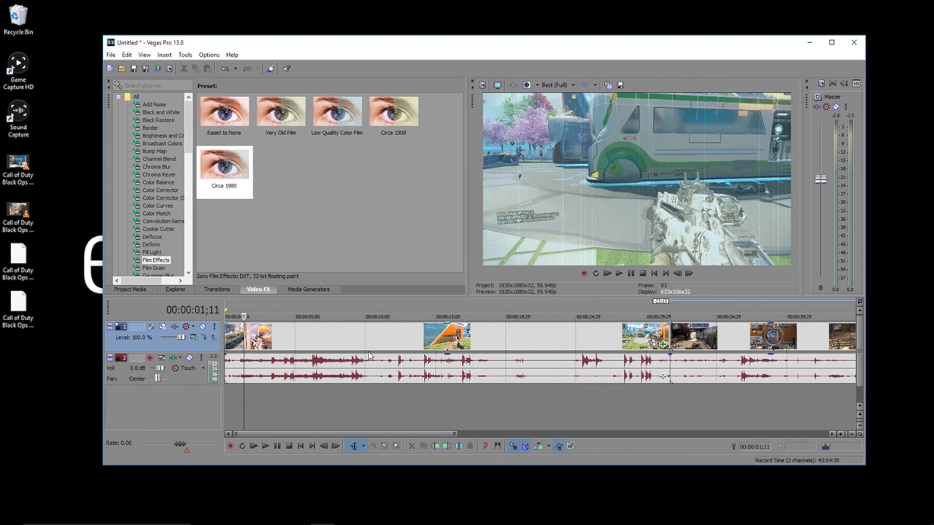
Play back the timeline past seven seconds to preview the film look
{"action": "left_click", "coordinate": [265, 446]}
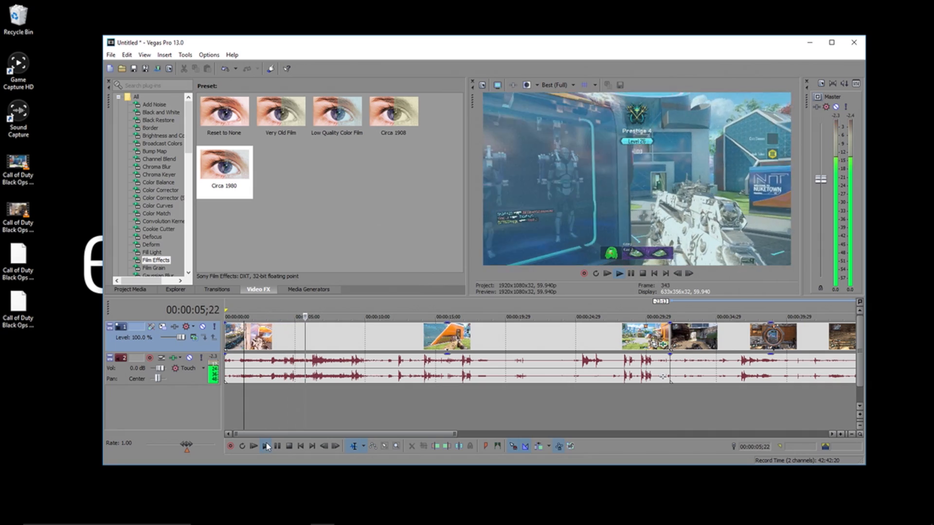
{"action": "left_click", "coordinate": [607, 274]}
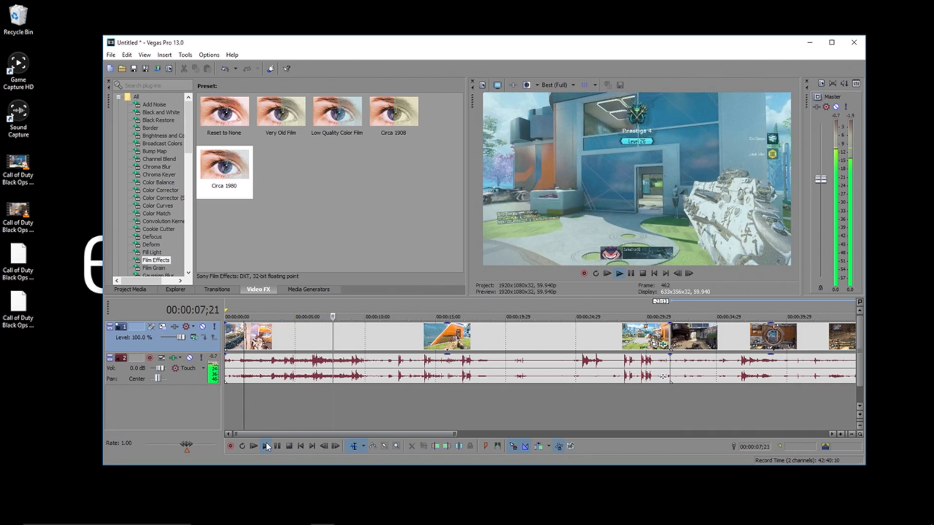